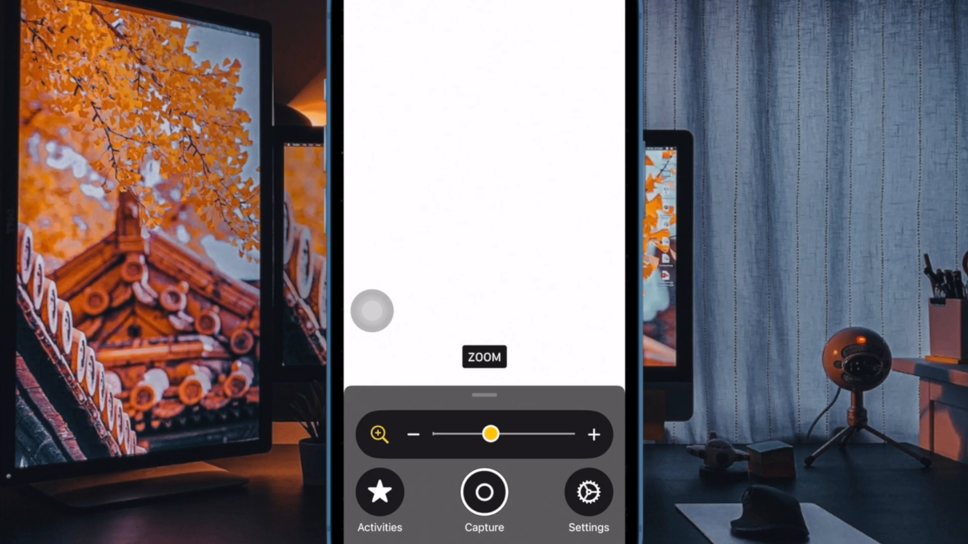
Move the Cameras control below Contrast in the Secondary Controls list
click(587, 492)
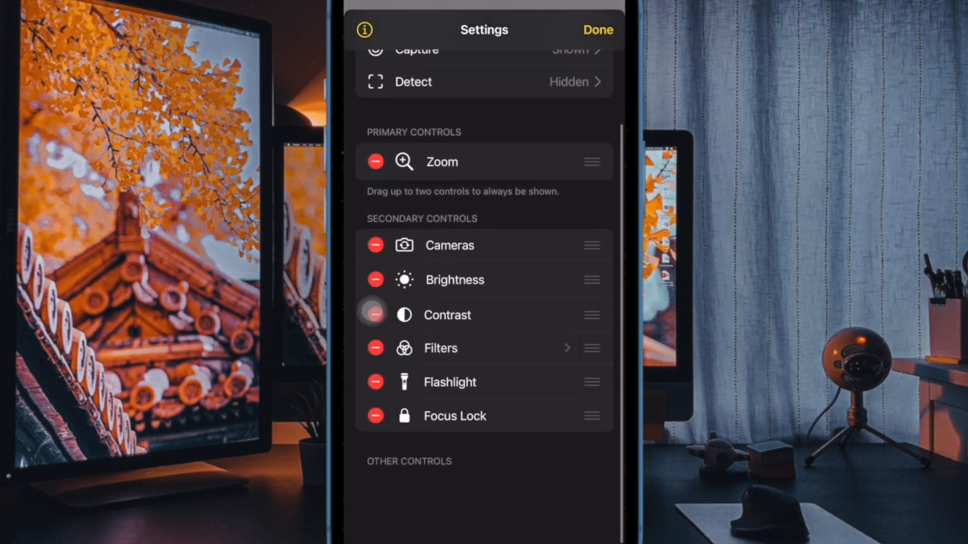
scroll(down, 3)
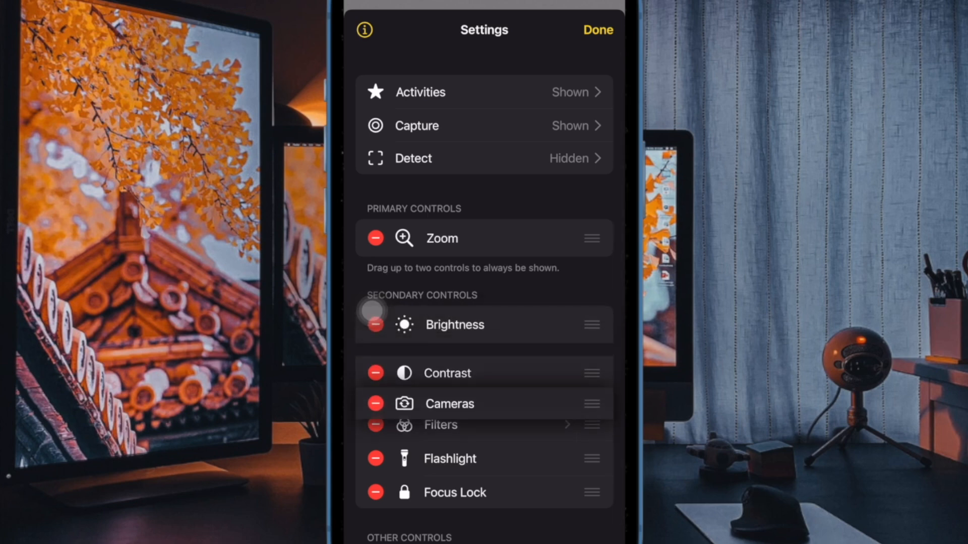
drag(449, 404, 449, 351)
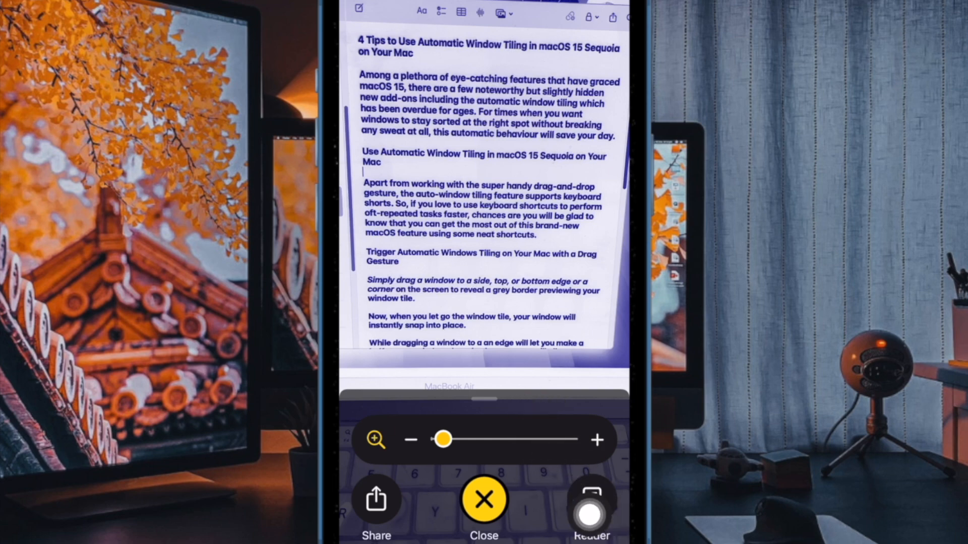
Start Reader mode so the captured article text is displayed and read aloud
click(590, 512)
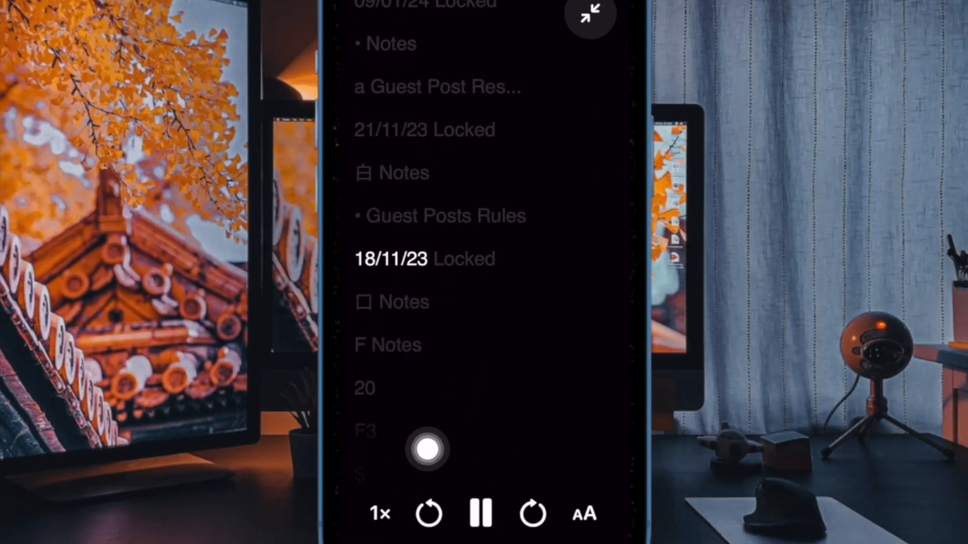
Set the read-aloud speed to 1× and reveal the End Listening option
click(378, 514)
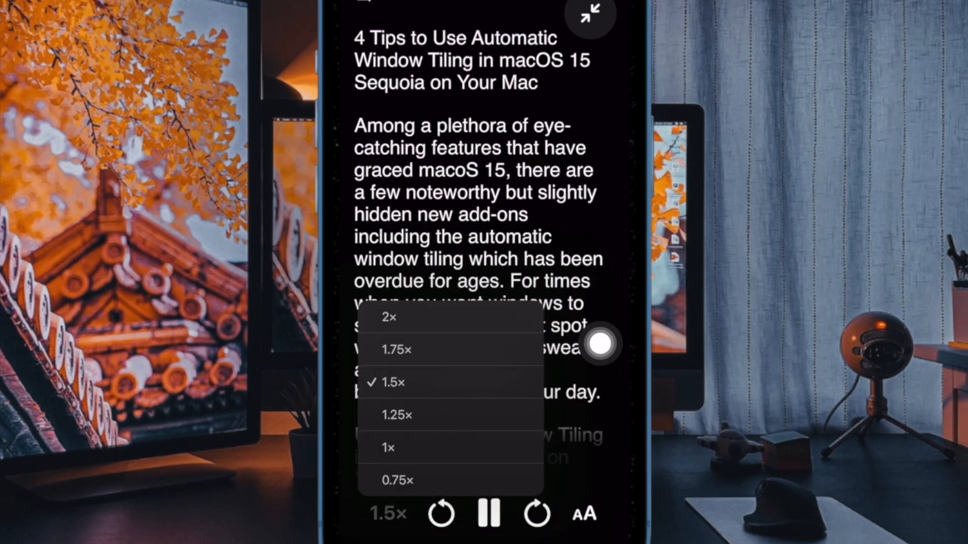
click(395, 350)
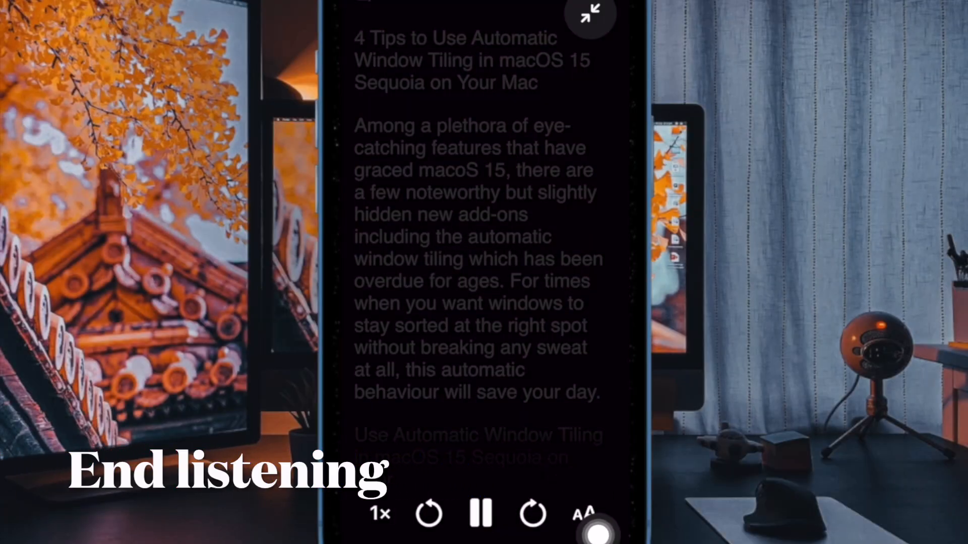
click(582, 514)
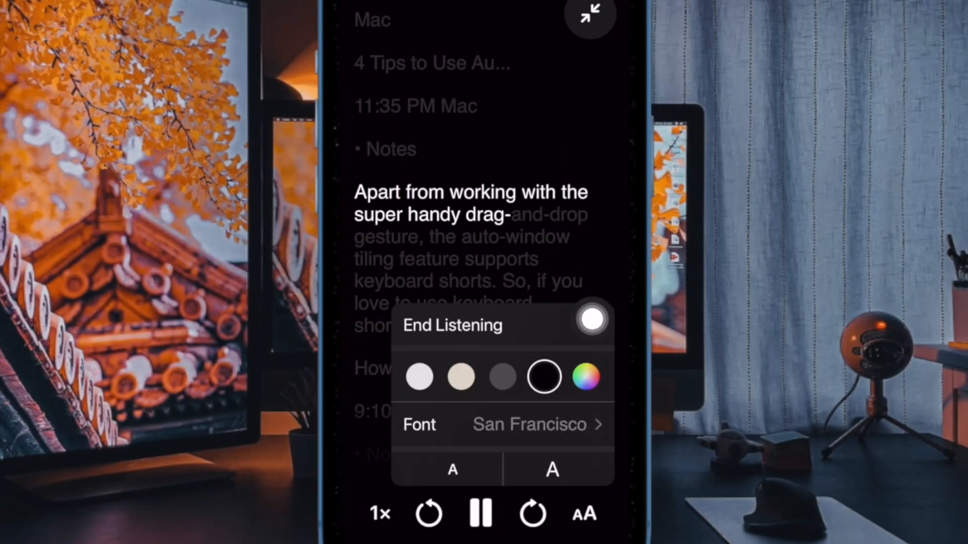